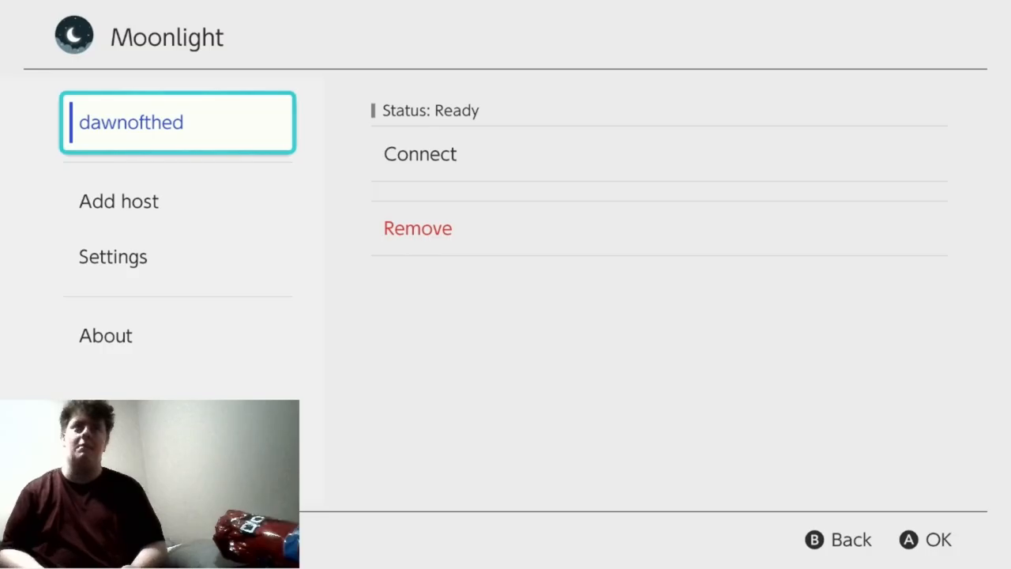
Connect to the gaming PC host and resume its running Steam Big Picture stream.
left_click(420, 154)
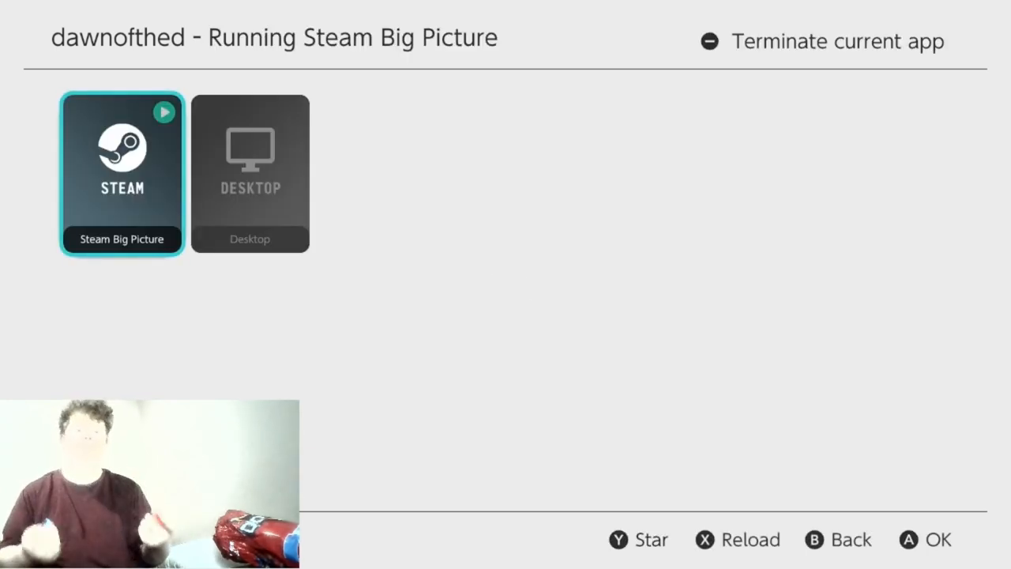
key("Right")
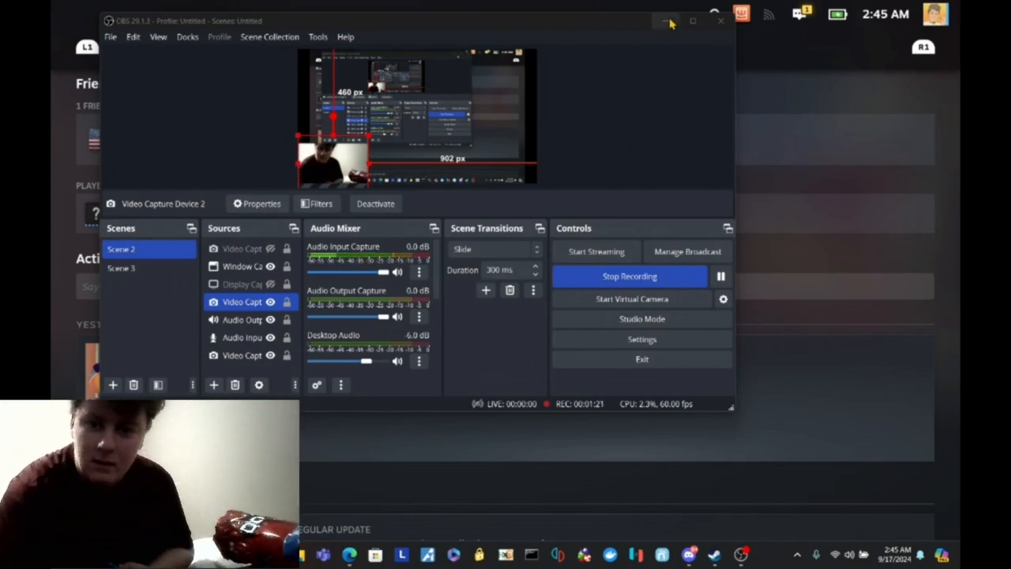
Minimize OBS Studio so Steam Big Picture's All Games library is visible.
left_click(663, 22)
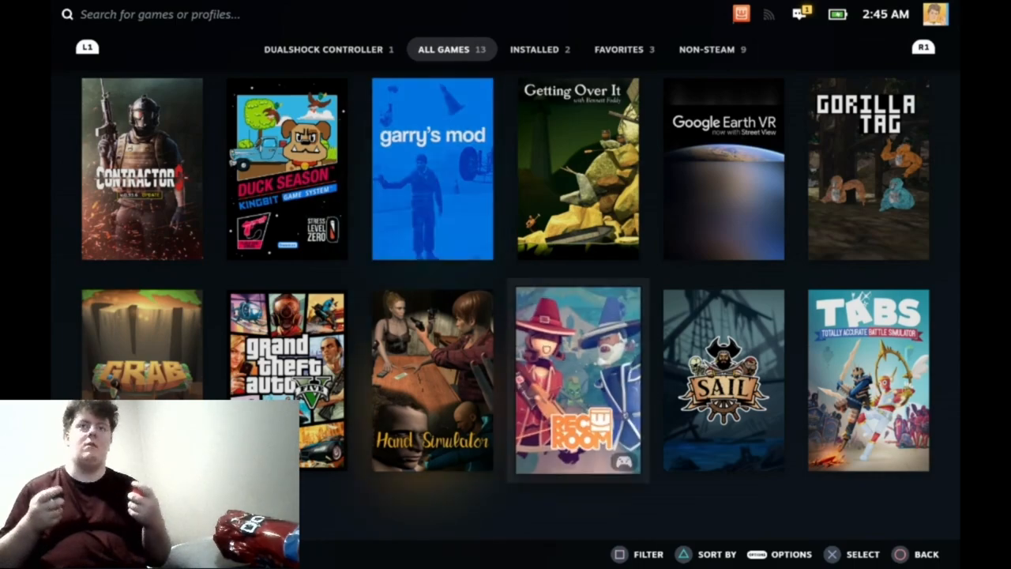
Open the Rec Room tile from the All Games library to reach its game page.
left_click(578, 381)
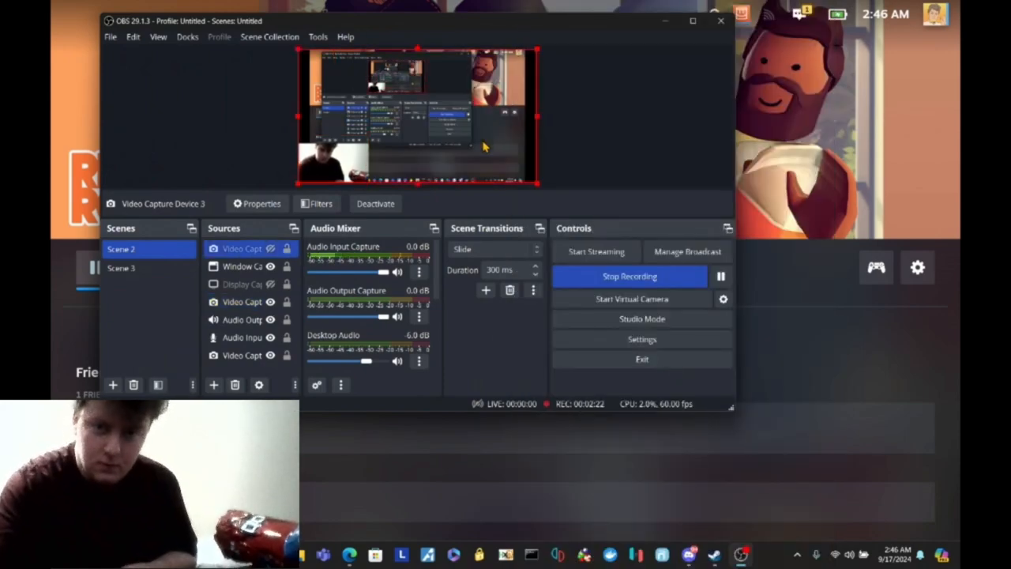
Bring up the Video Capture Device 3 source's context menu with its Transform options.
right_click(485, 145)
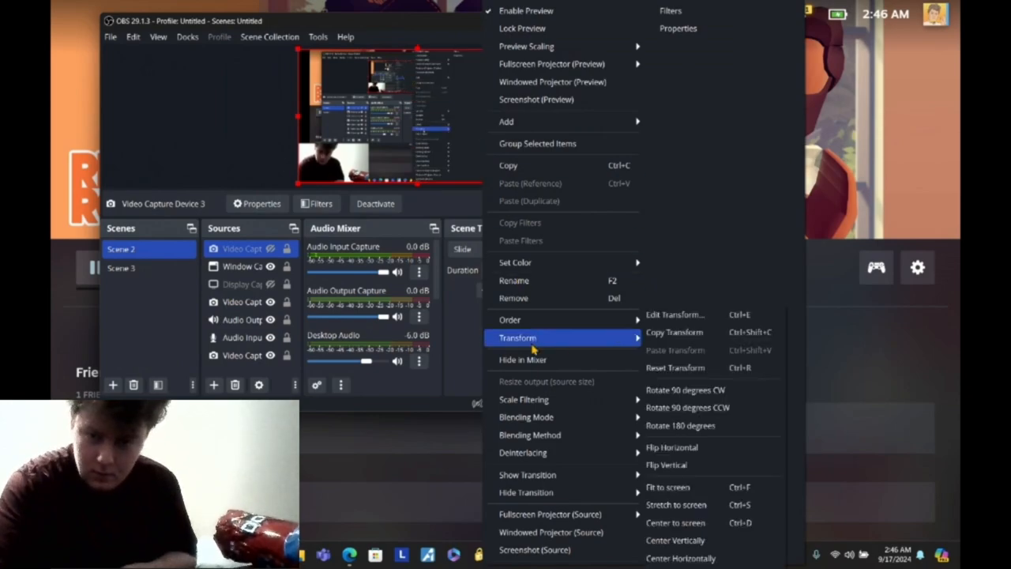
mouse_move(676, 486)
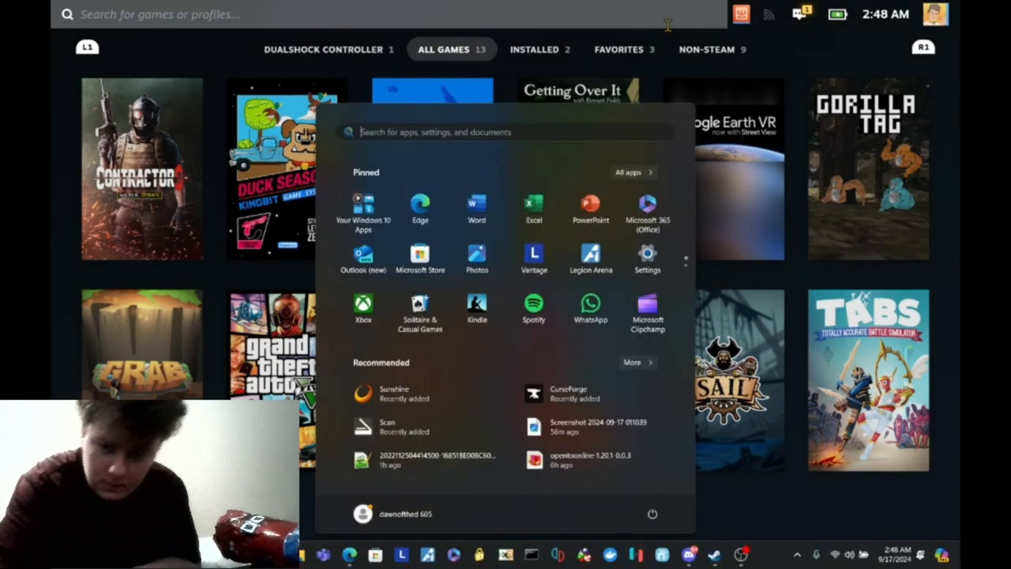
Restore OBS, select Video Capture Device 3 and open its properties with the Device list dropped down.
left_click(744, 550)
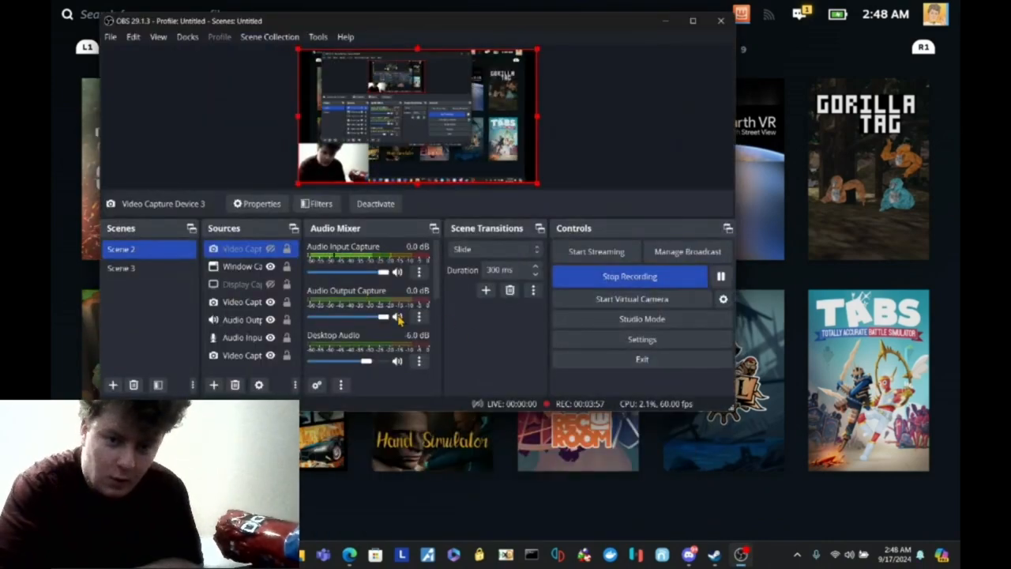
left_click(244, 265)
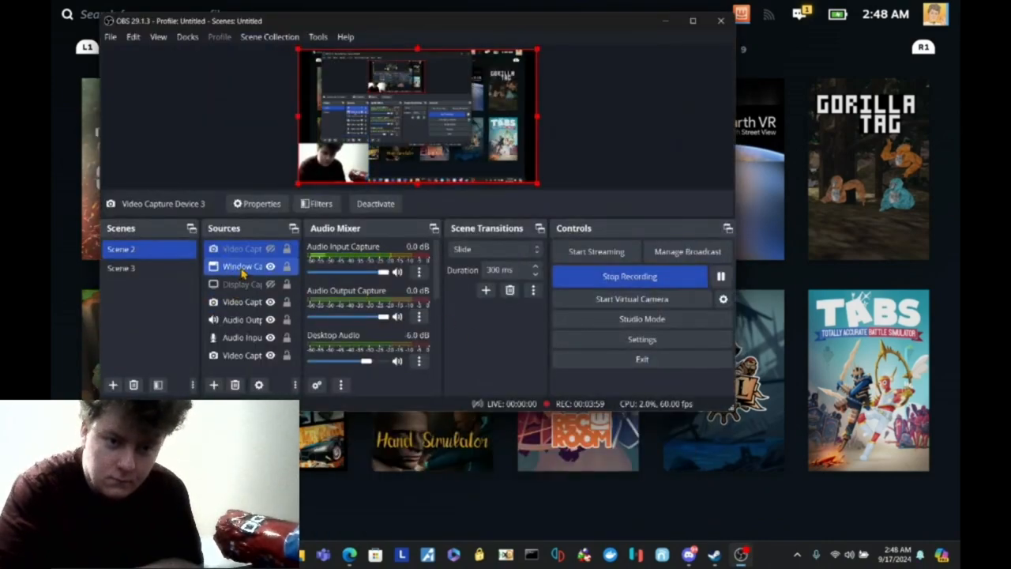
left_click(242, 301)
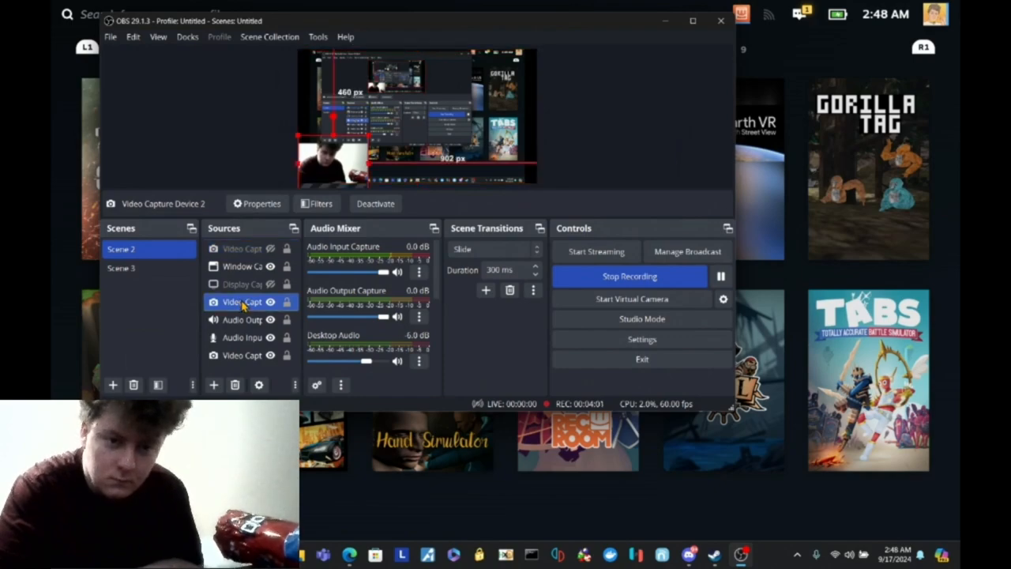
left_click(243, 284)
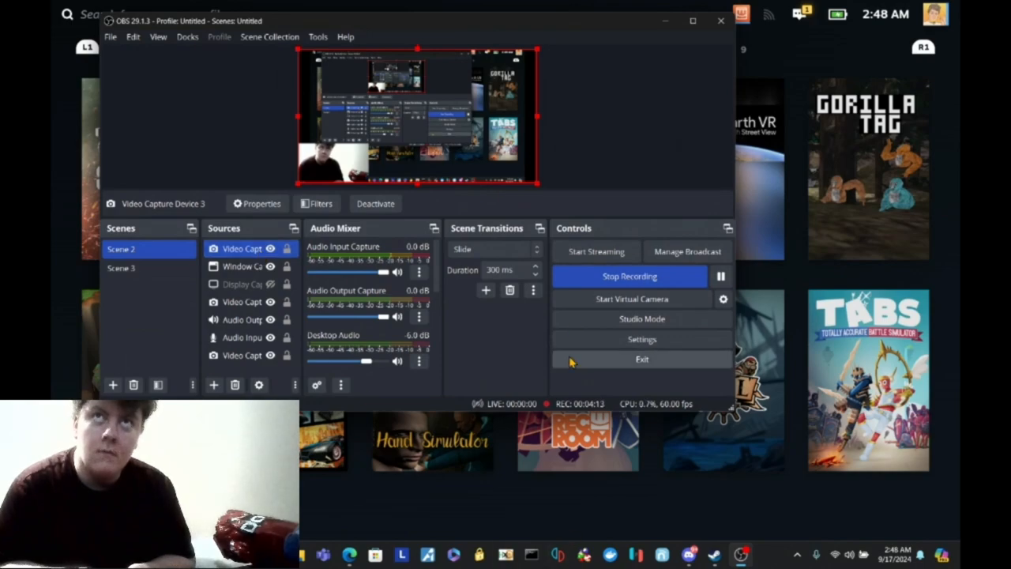
left_click(240, 284)
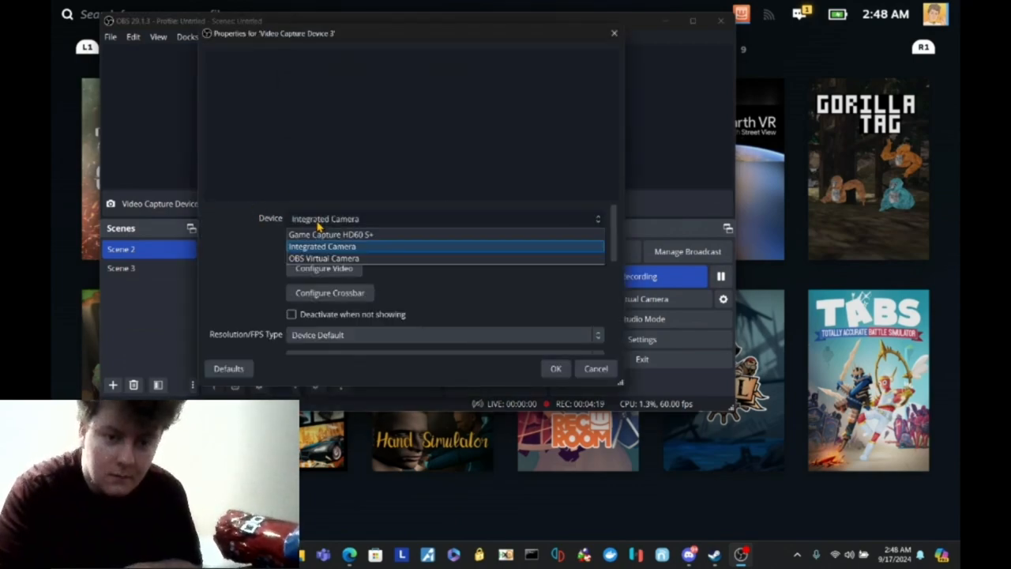
Set the device to Game Capture HD60 S+ with audio output to desktop audio (DirectSound), and apply.
left_click(329, 234)
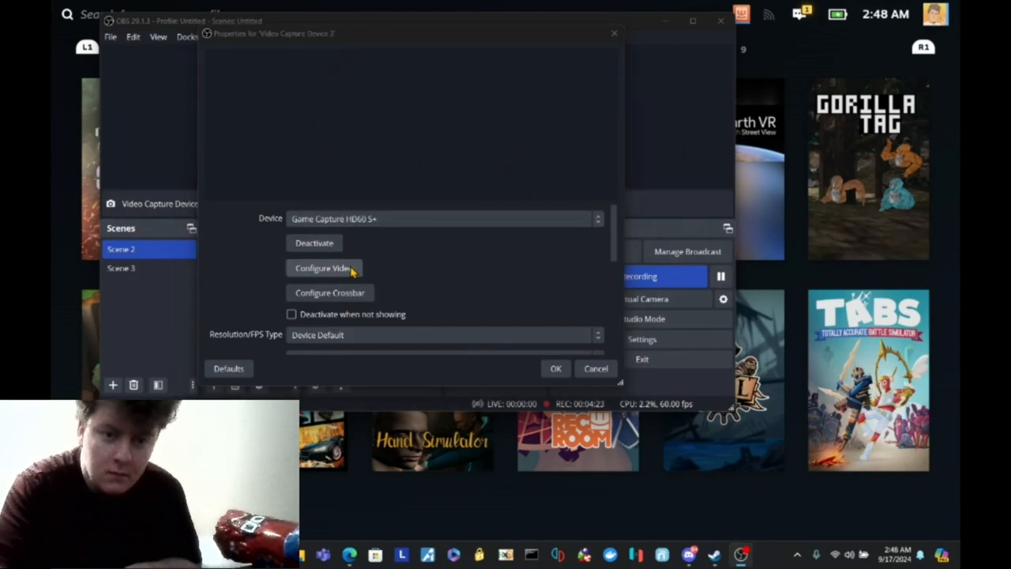
left_click(324, 269)
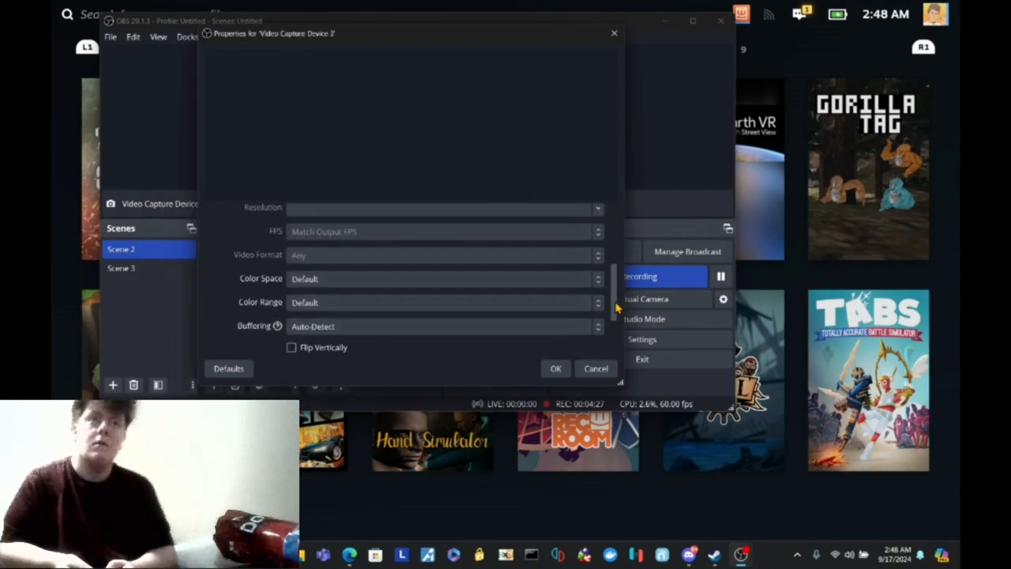
mouse_move(945, 291)
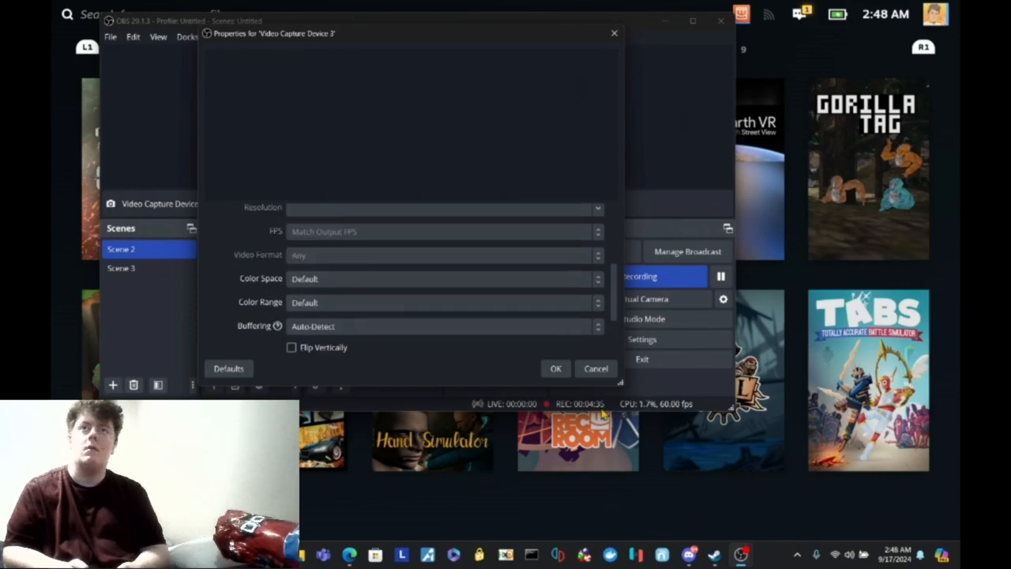
mouse_move(534, 322)
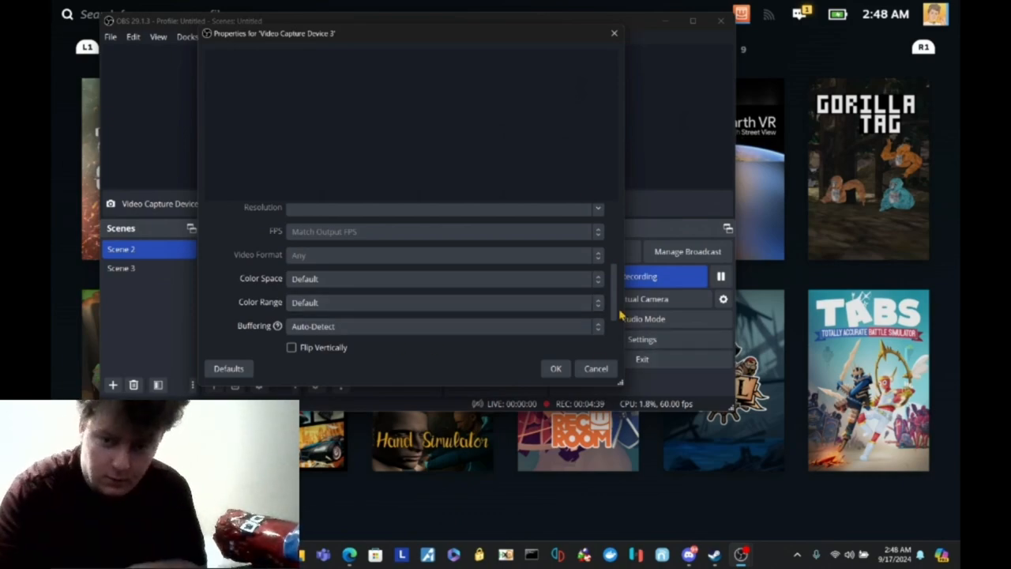
scroll("down", 3)
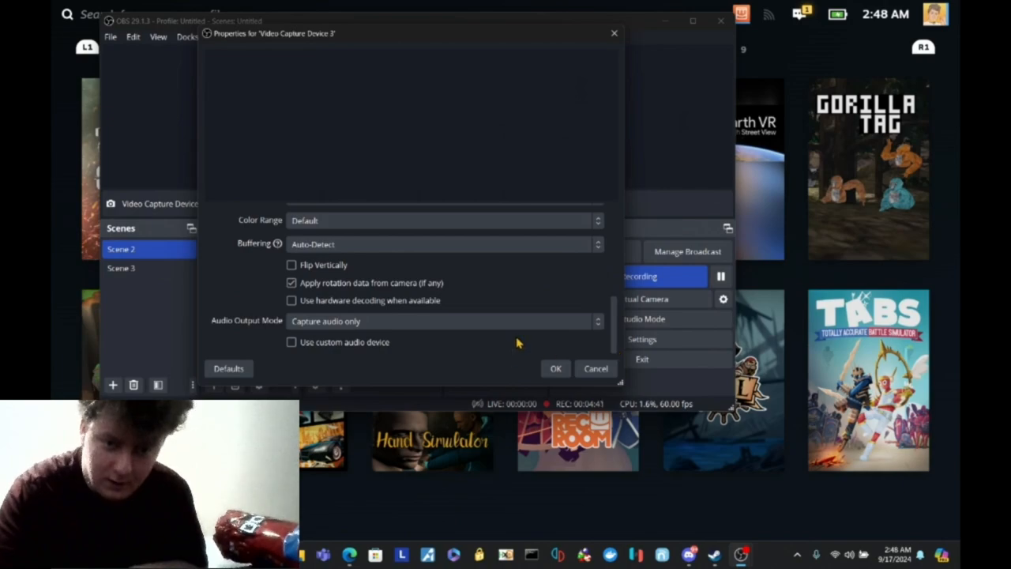
left_click(442, 321)
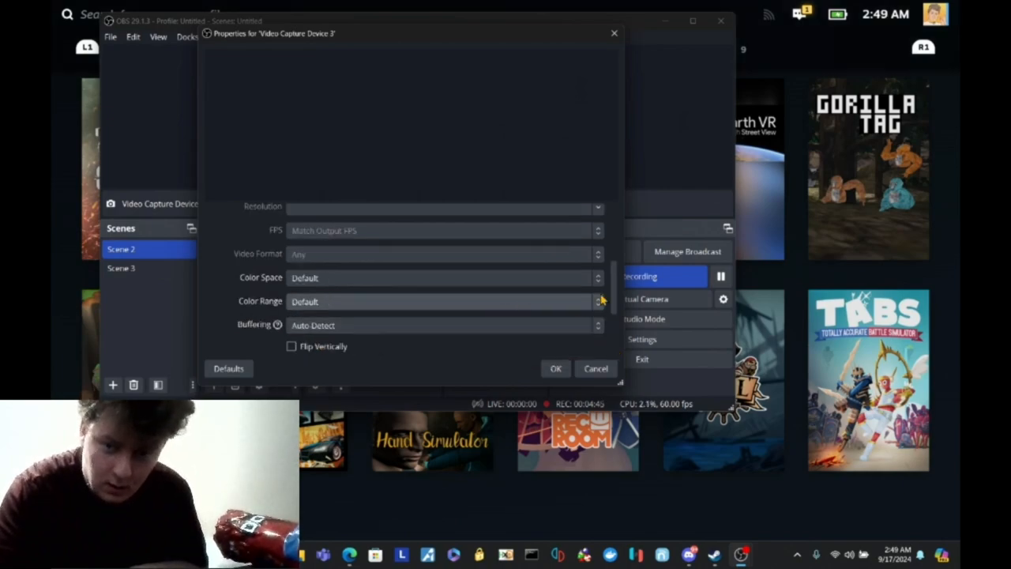
scroll("down", 3)
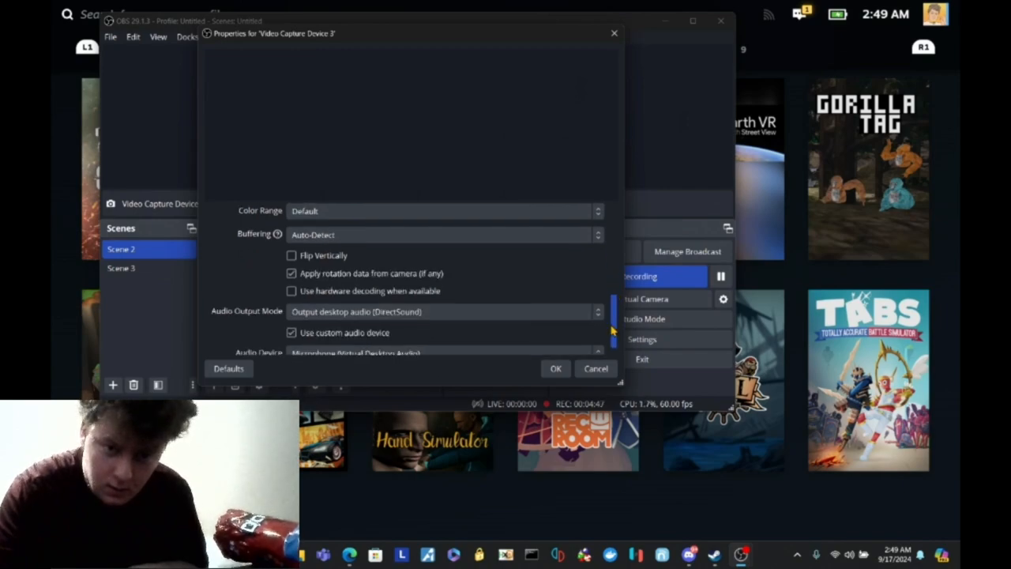
left_click(446, 350)
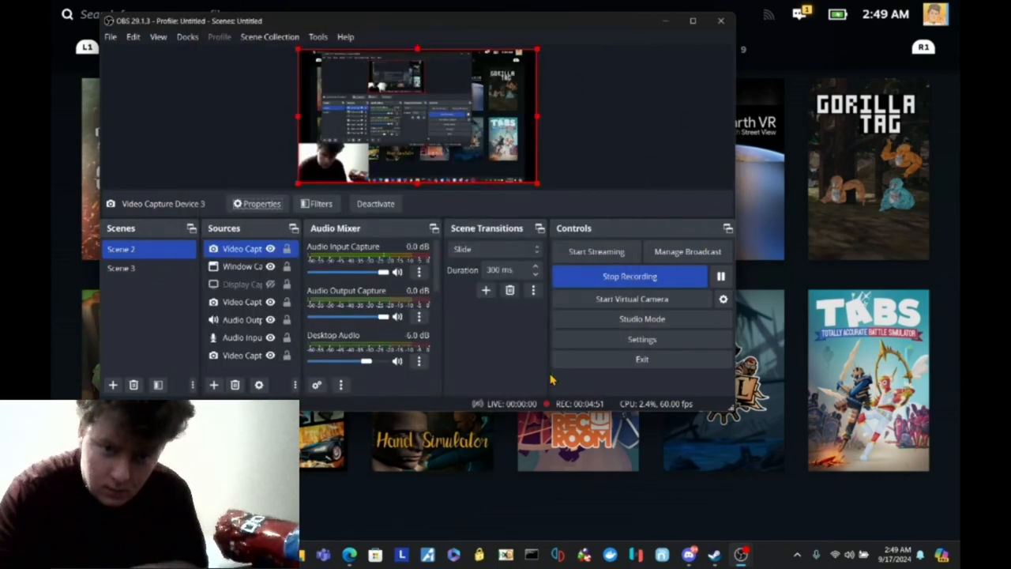
mouse_move(578, 177)
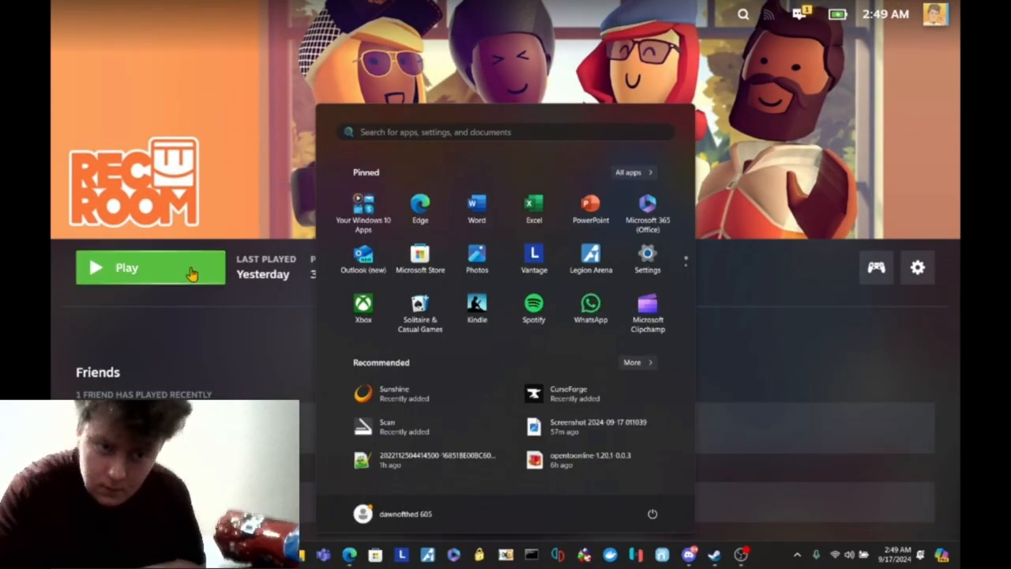
Launch Rec Room from its Steam page in Screen (non-VR) Mode.
left_click(126, 267)
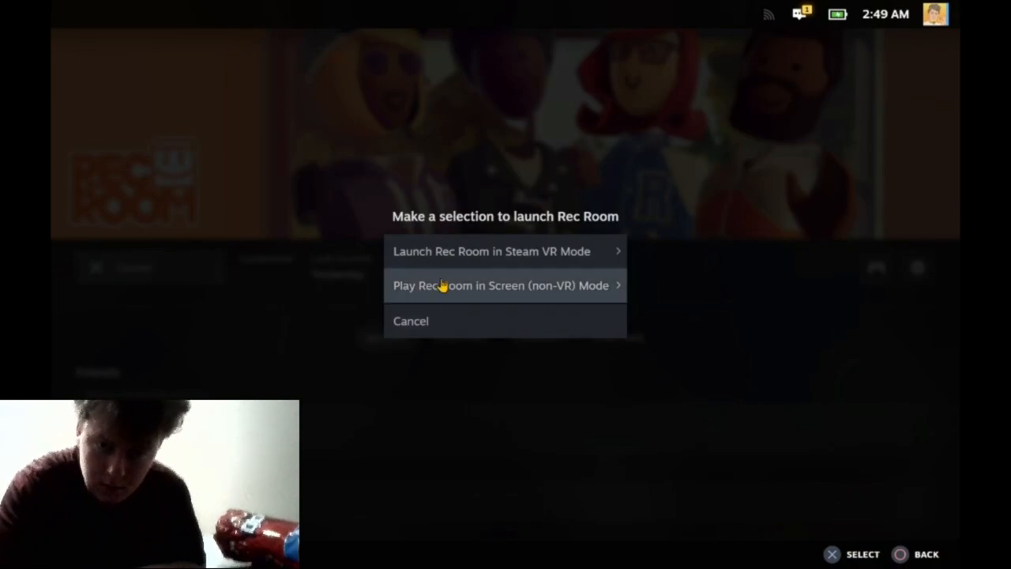
left_click(506, 285)
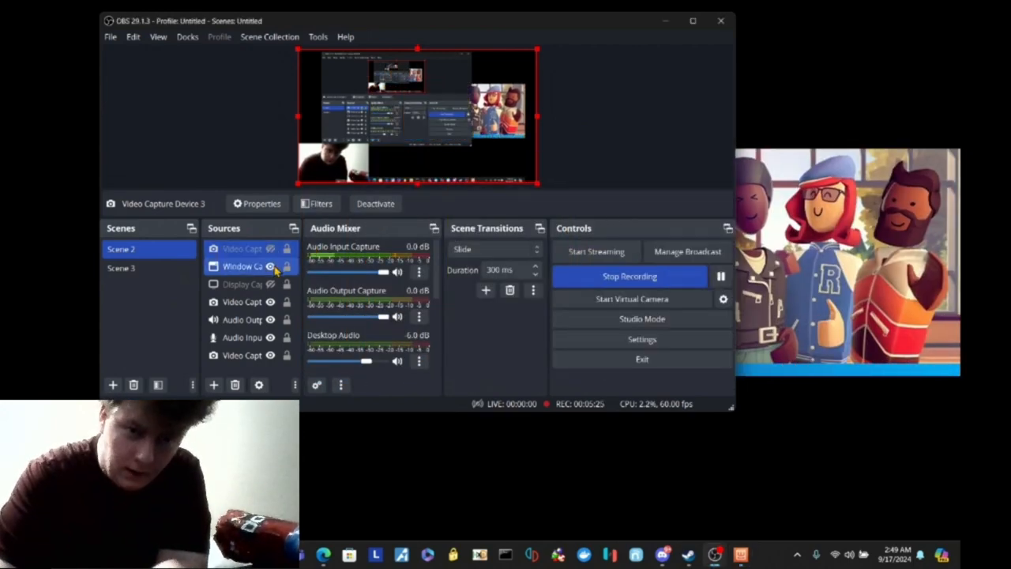
Review the Game Capture HD60 S+ capture device settings and close the properties with OK.
left_click(242, 302)
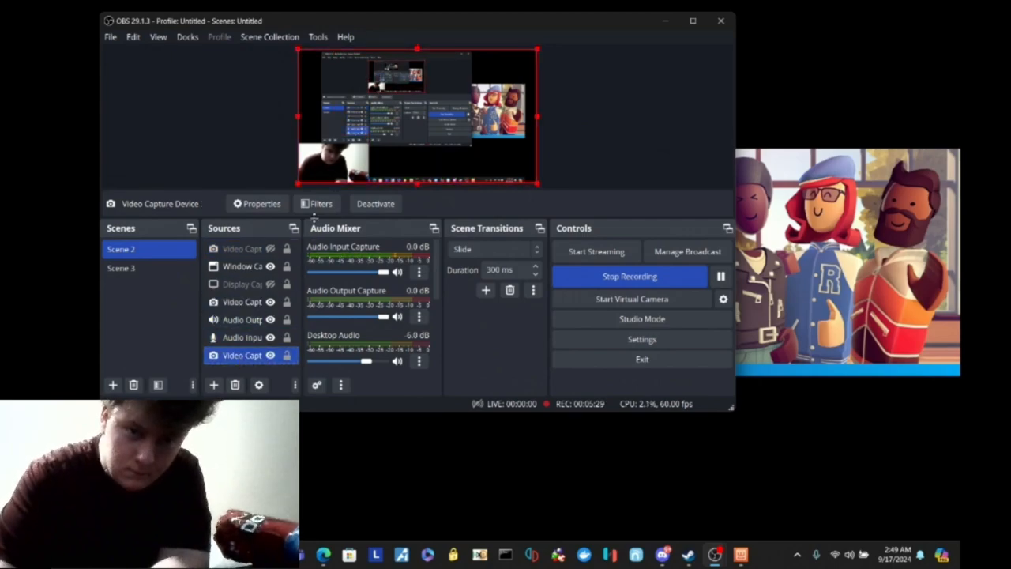
left_click(256, 202)
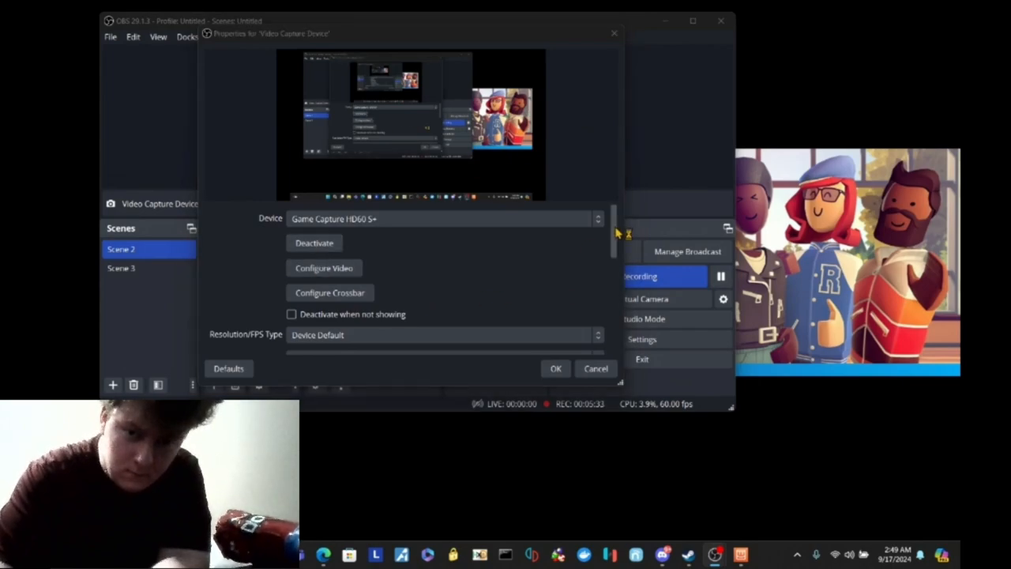
scroll("down", 3)
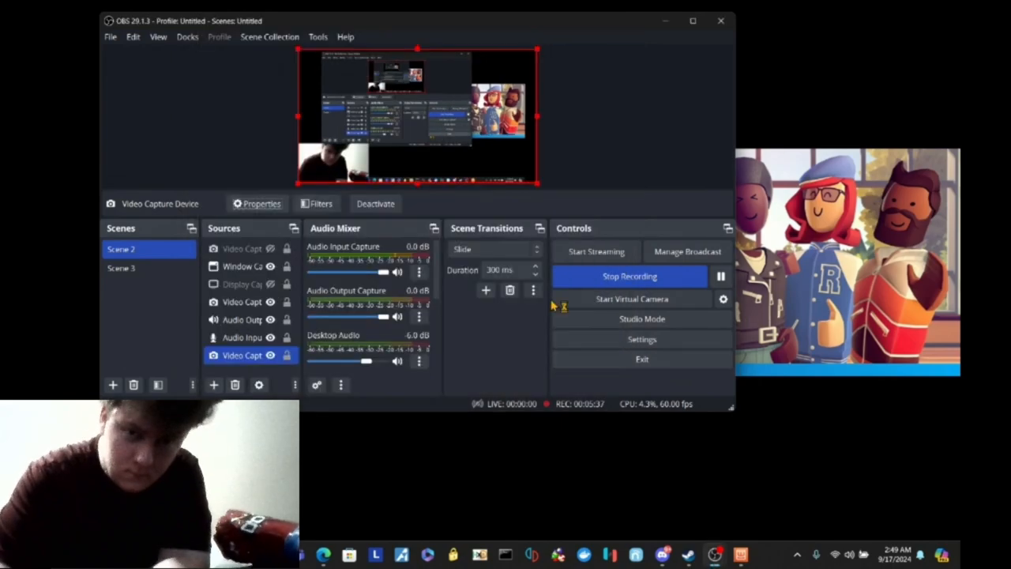
left_click(262, 202)
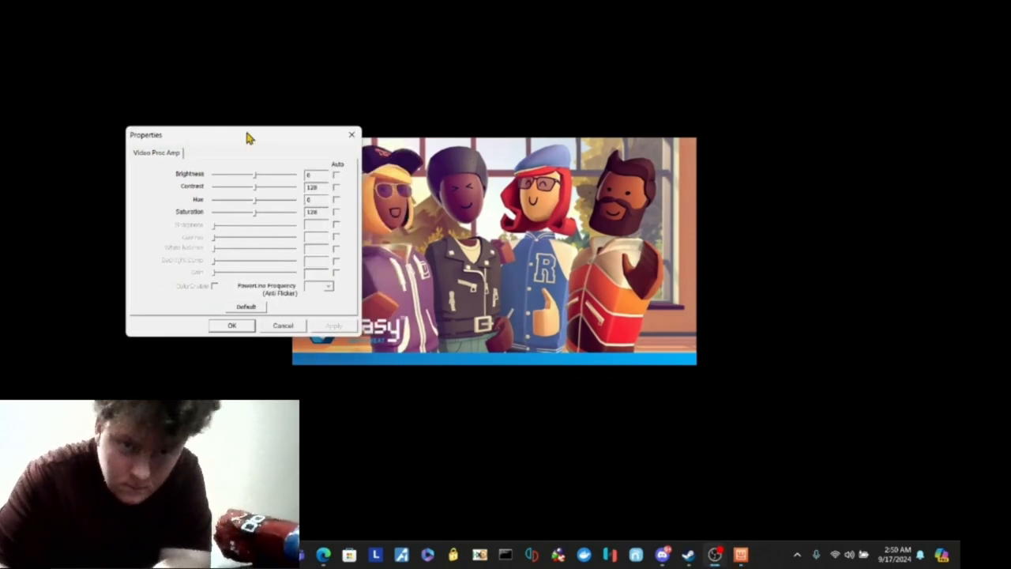
mouse_move(253, 324)
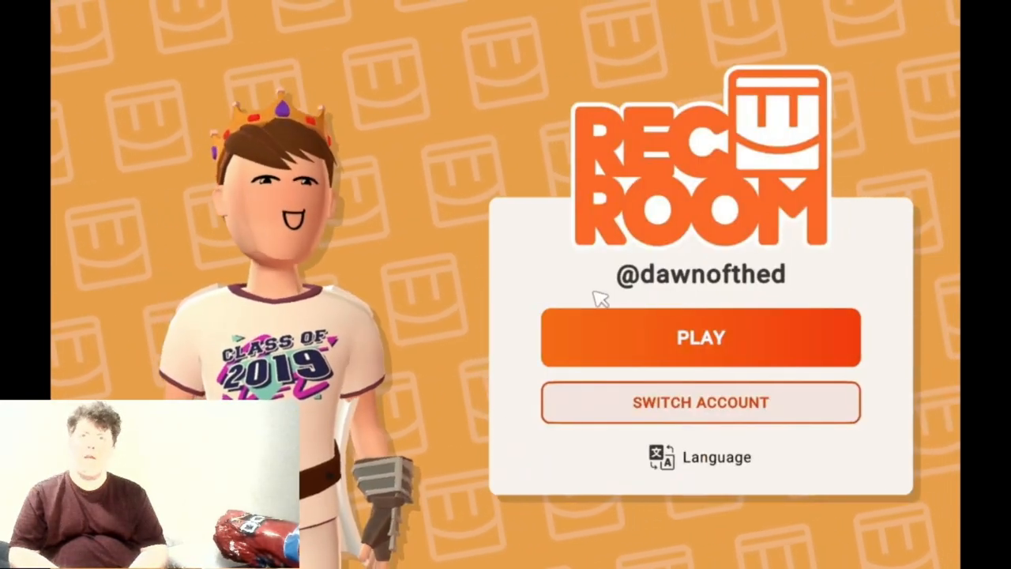
Switch to the Rec Room window showing its PLAY and SWITCH ACCOUNT title screen.
left_click(701, 403)
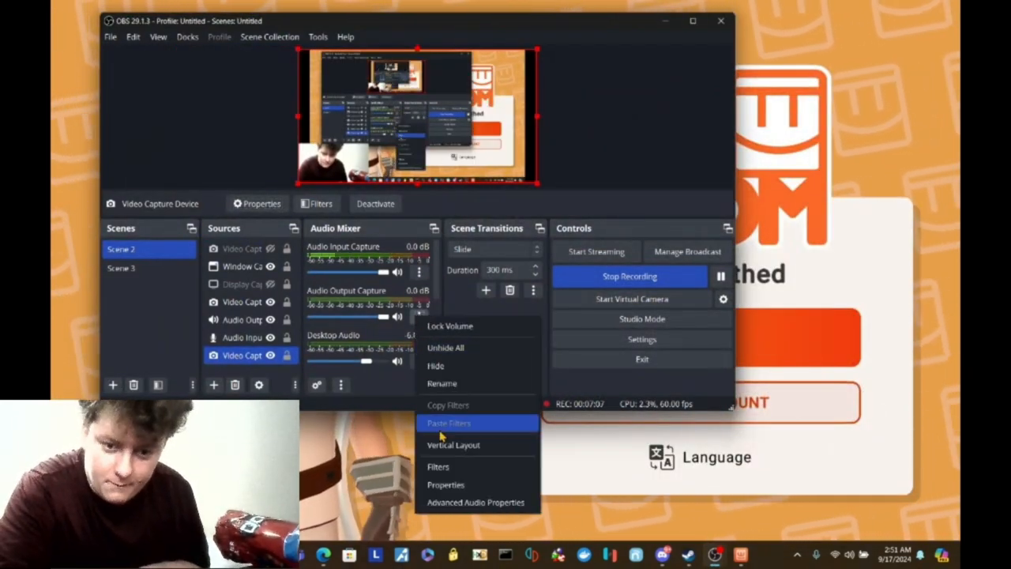
Set the Audio Output Capture device to Speakers (Steam Streaming Microphone) in its properties.
left_click(444, 483)
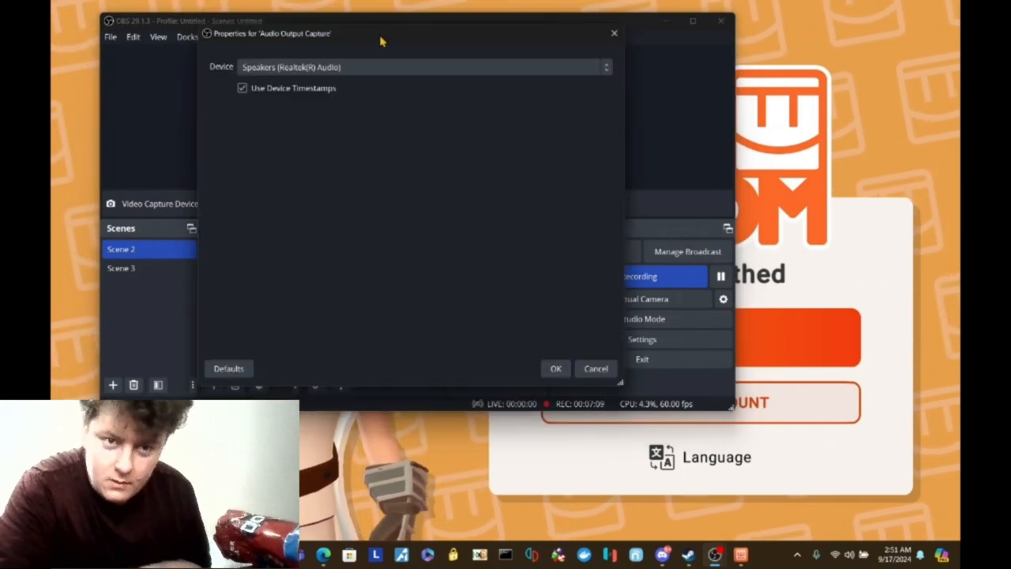
left_click(420, 66)
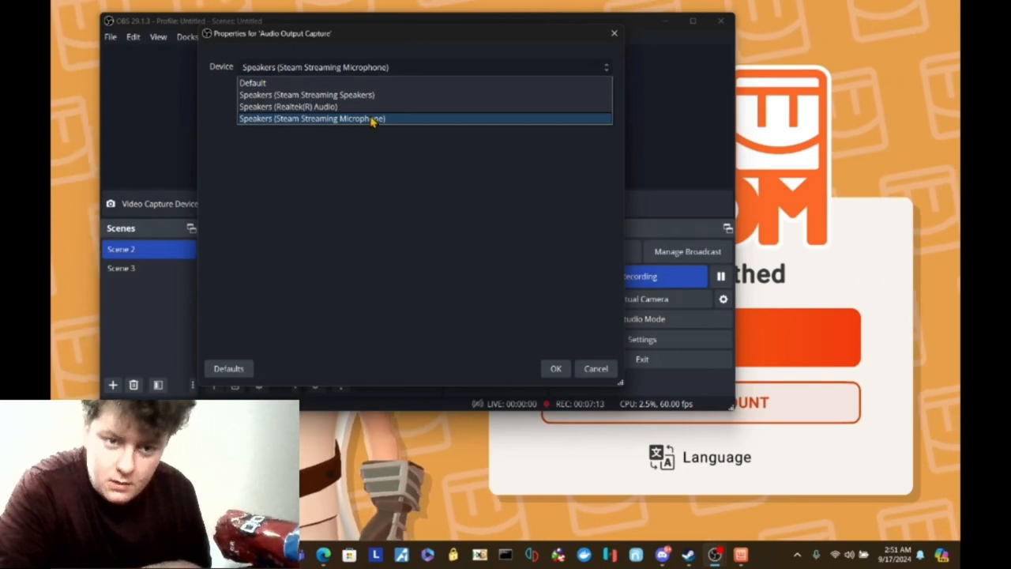
left_click(556, 368)
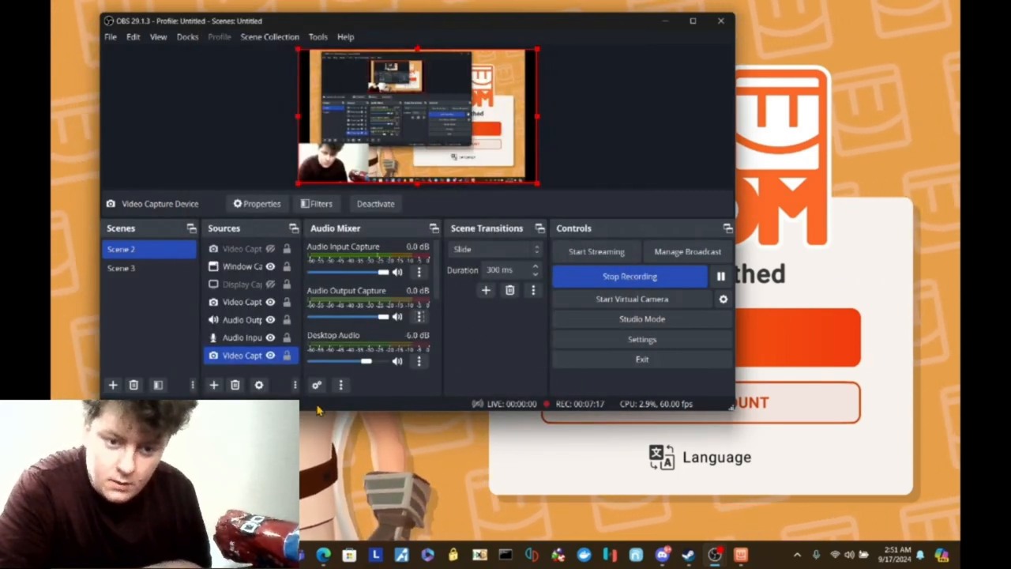
Set the Video Capture Device's Audio Monitoring to Monitor and Output in Advanced Audio Properties and close it.
left_click(316, 385)
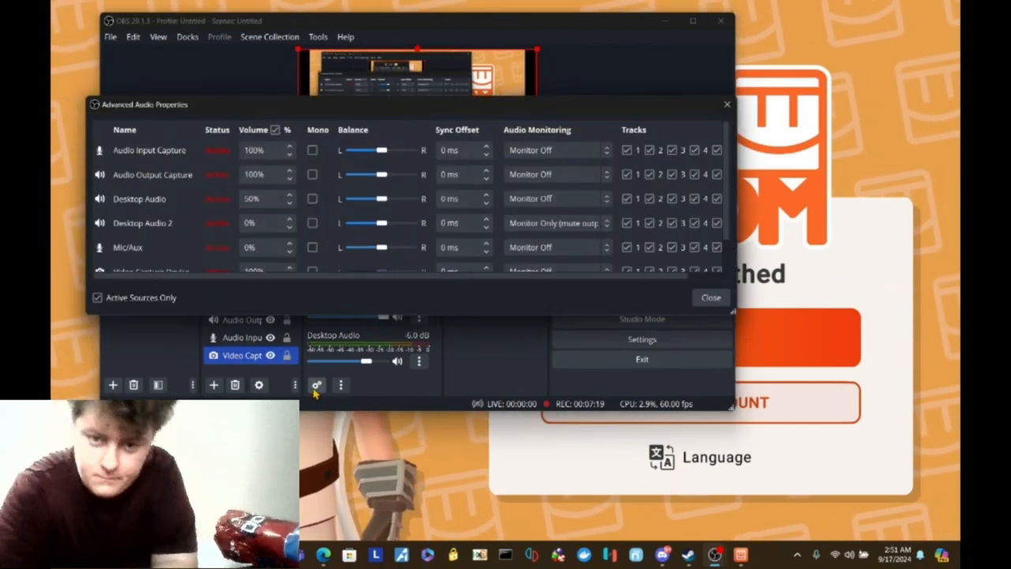
scroll("down", 3)
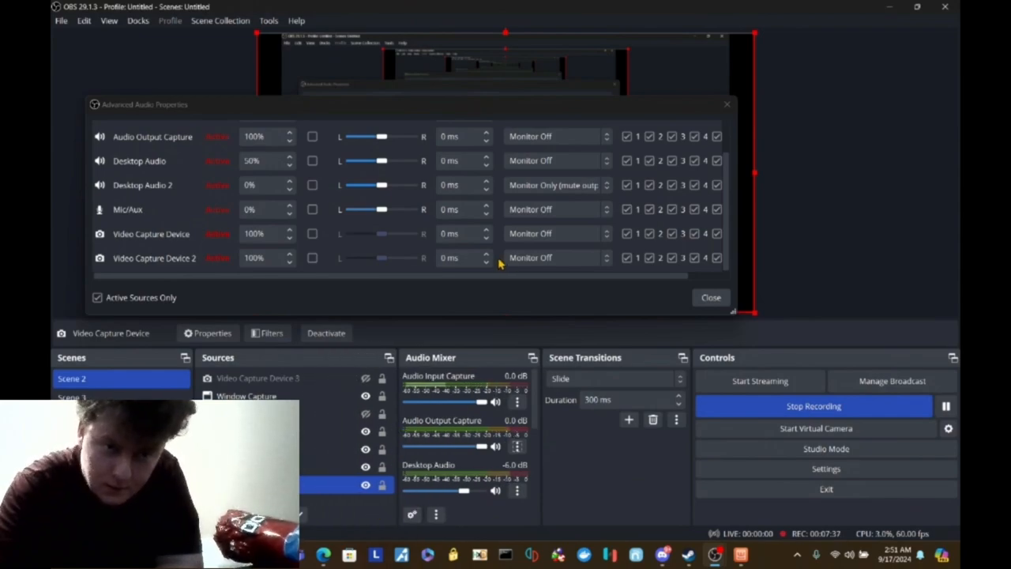
left_click(556, 234)
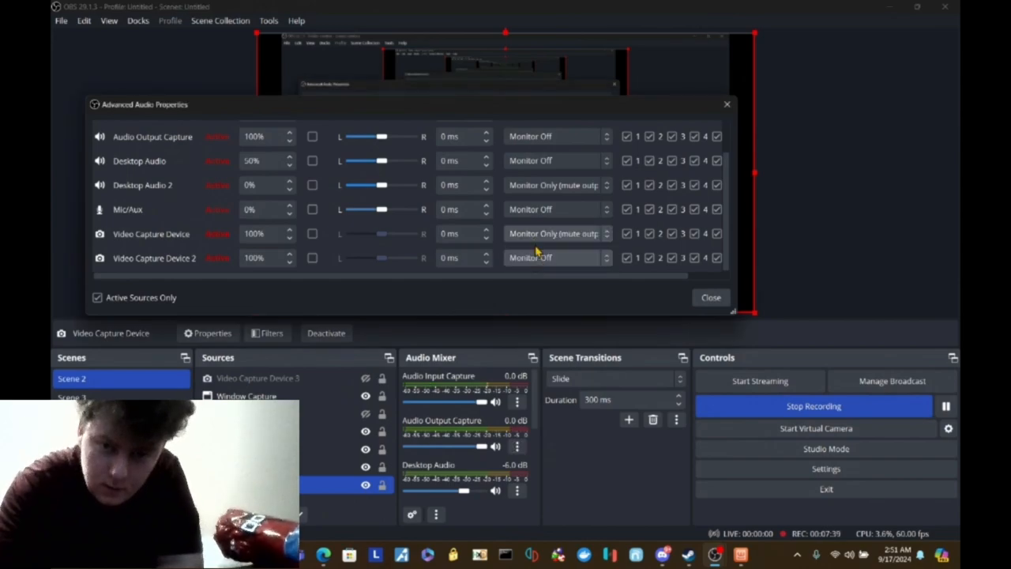
left_click(553, 233)
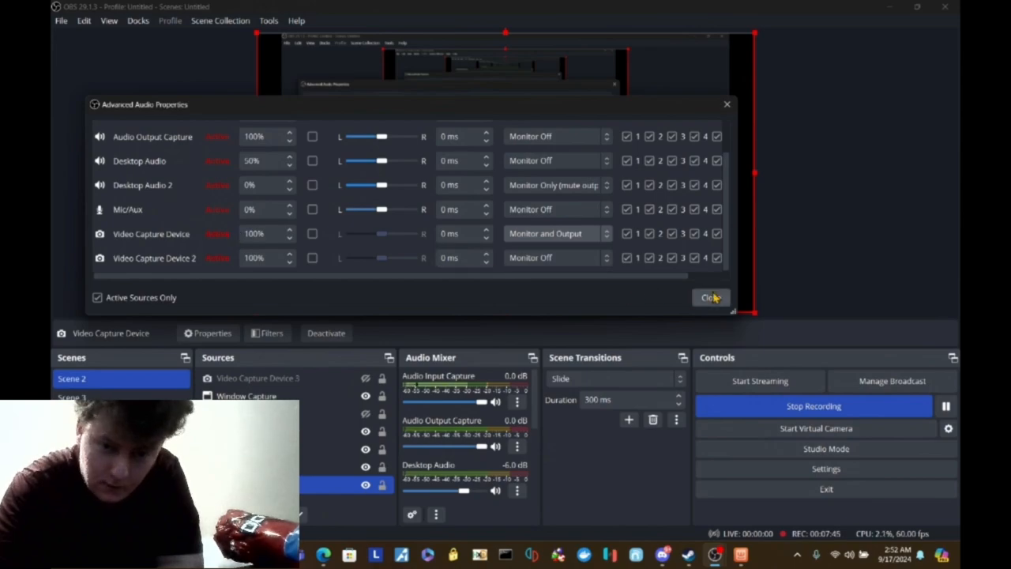
left_click(707, 297)
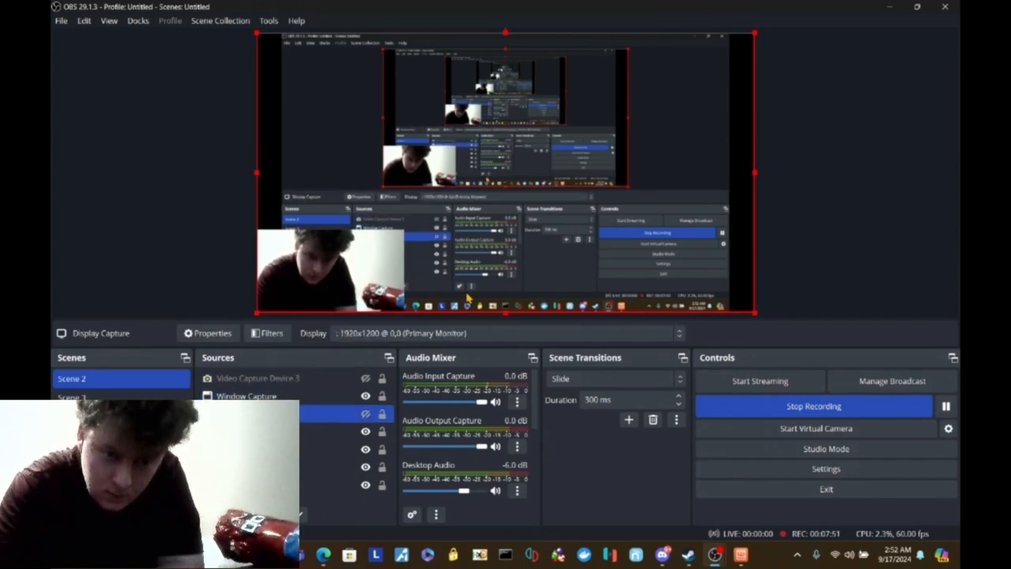
Bring up the Video Capture Device source's Properties dialog.
left_click(246, 394)
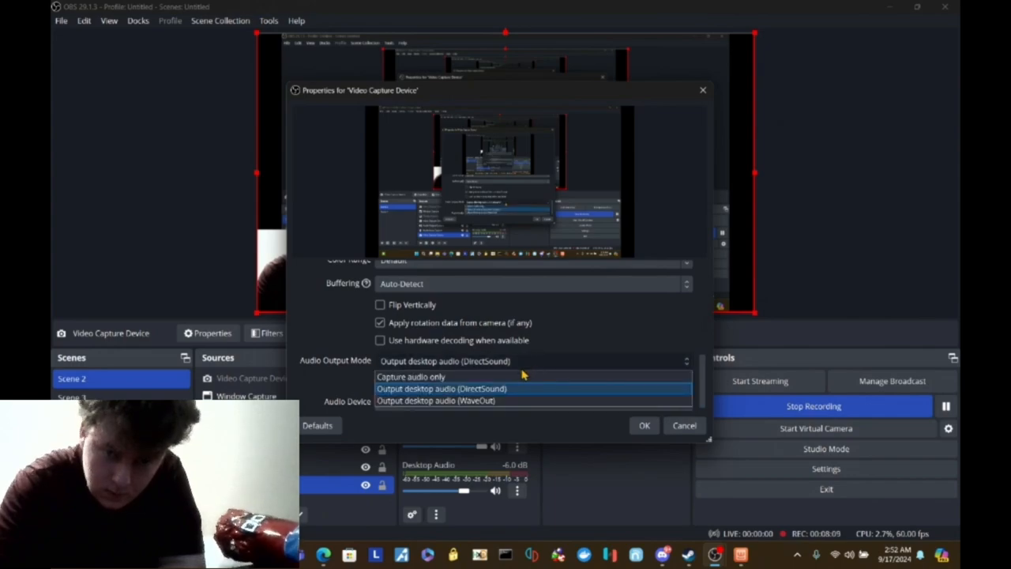
Set Audio Output Mode to Output desktop audio (DirectSound) with custom device Microphone Array (Realtek(R) Audio).
left_click(411, 376)
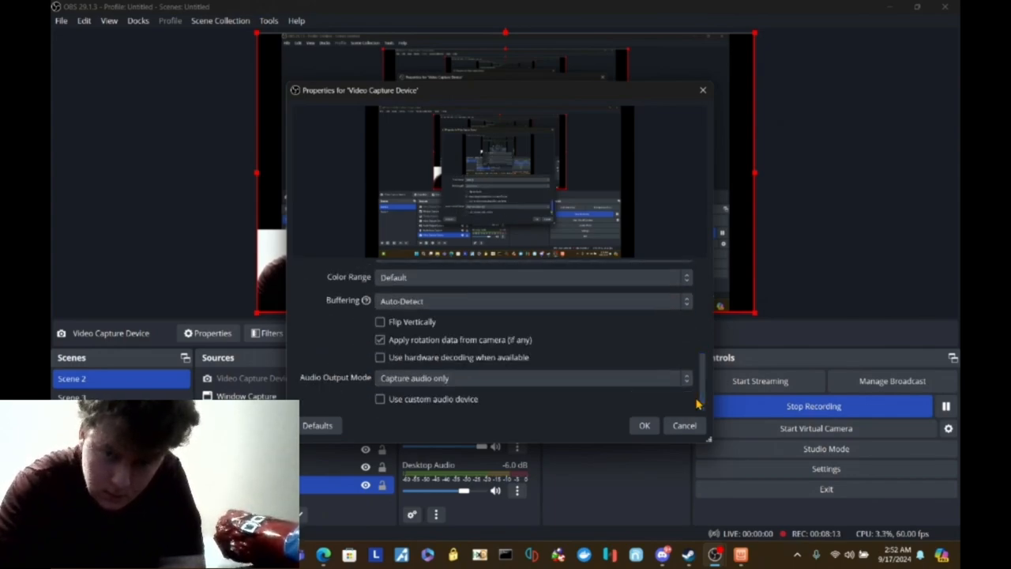
left_click(533, 379)
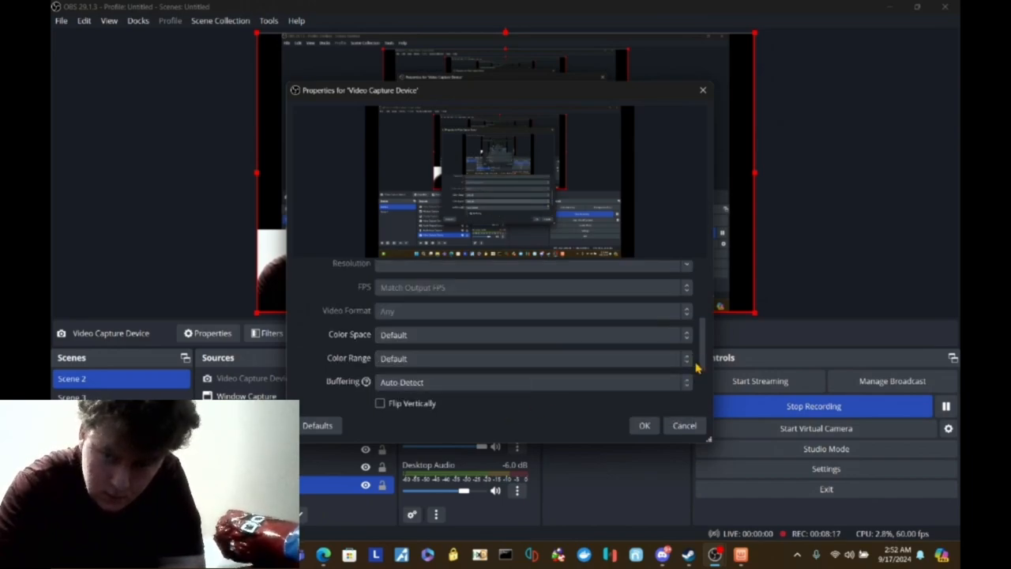
left_click(534, 395)
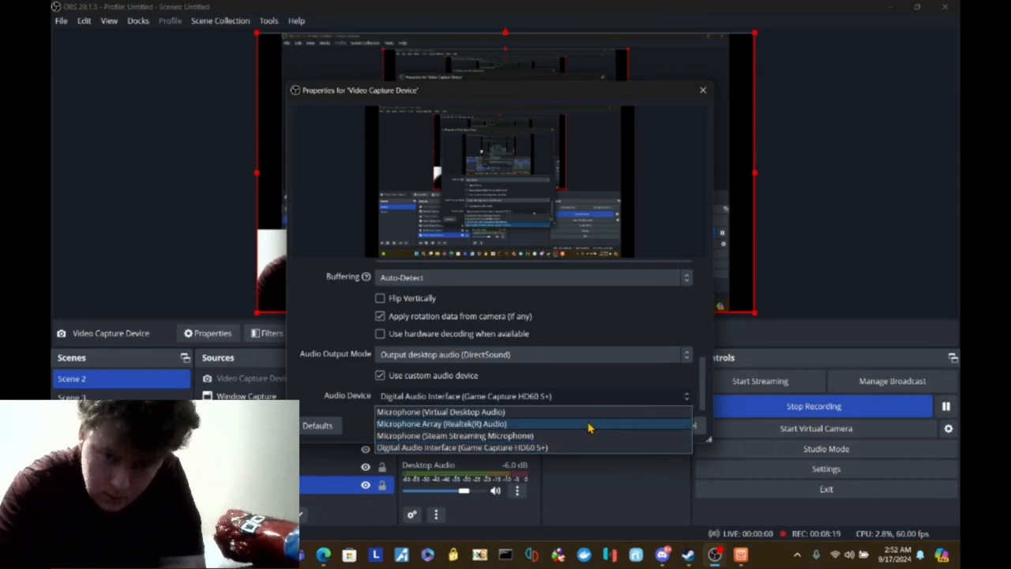
mouse_move(545, 433)
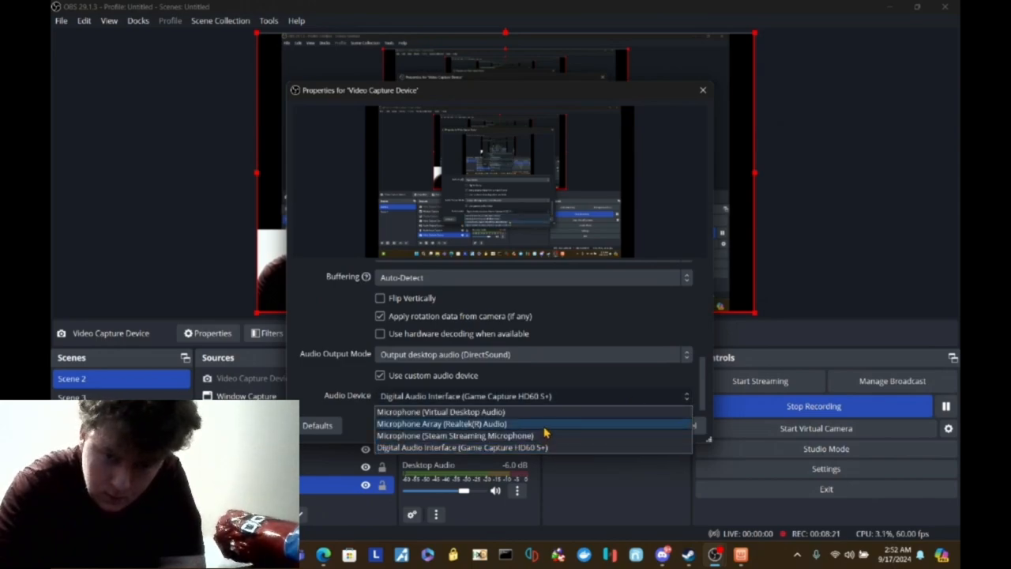
left_click(442, 423)
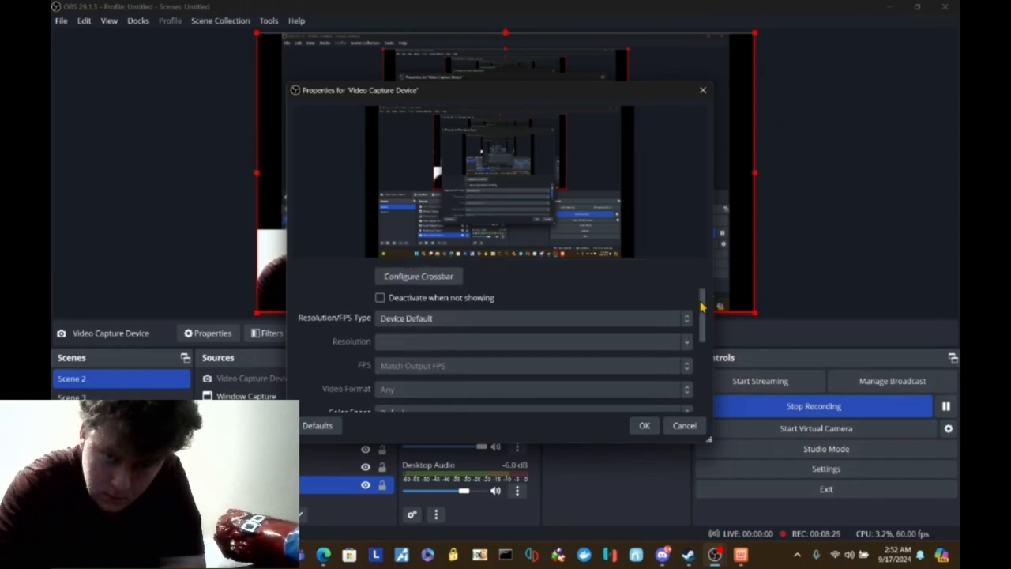
Reconfirm Microphone Array (Realtek(R) Audio) as the audio device and accept the properties with OK.
scroll("down", 3)
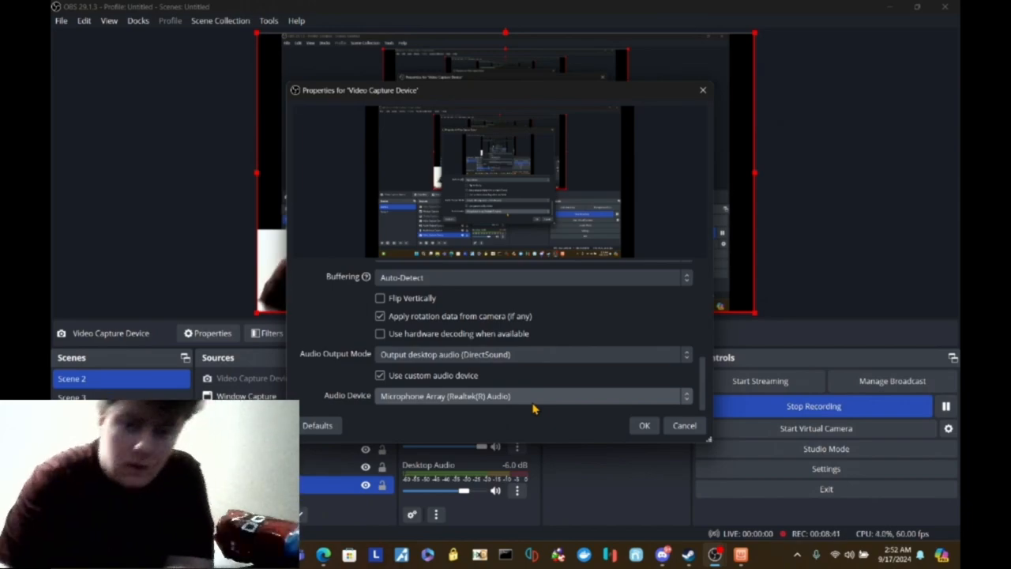
left_click(534, 394)
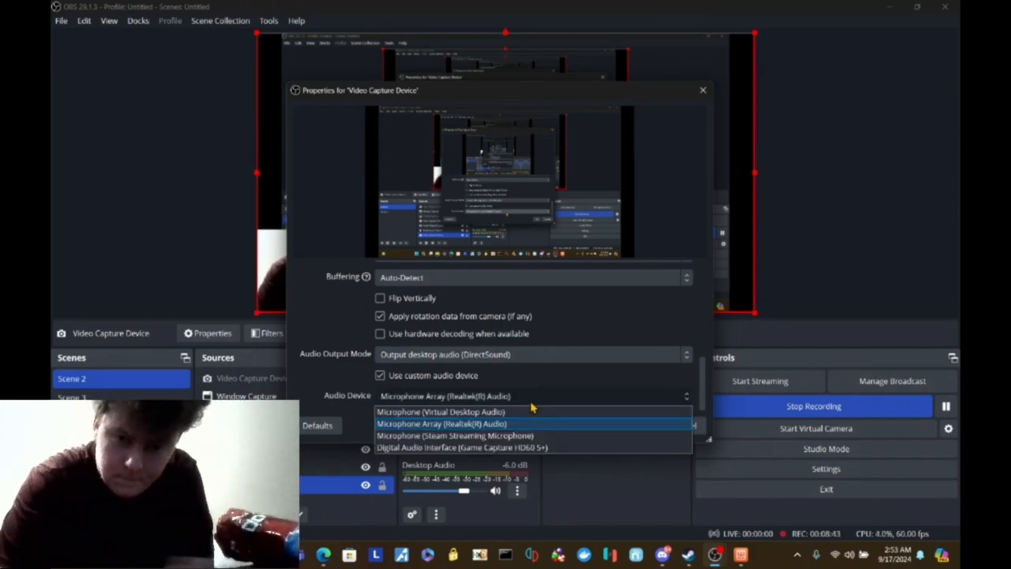
left_click(474, 447)
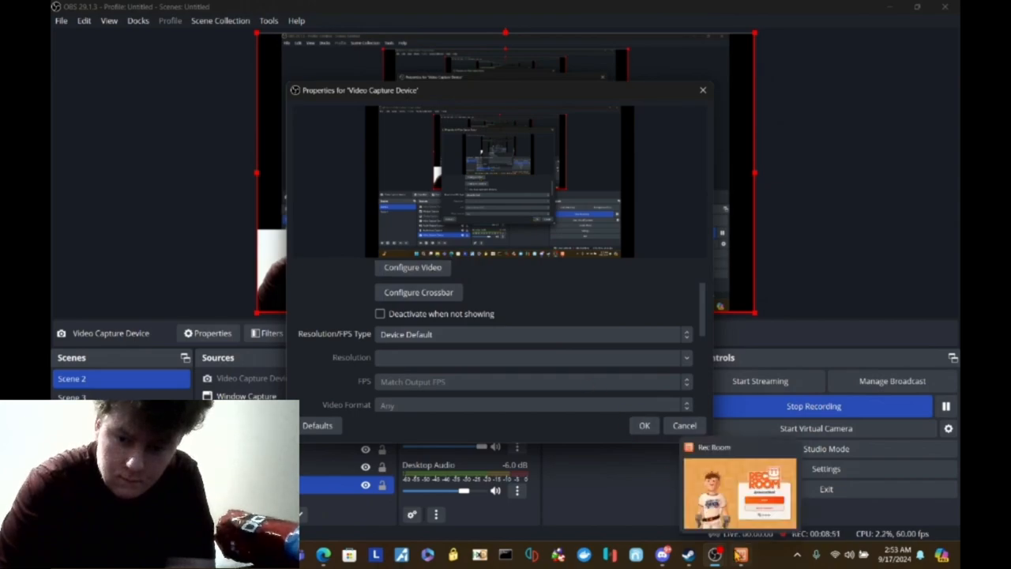
left_click(644, 425)
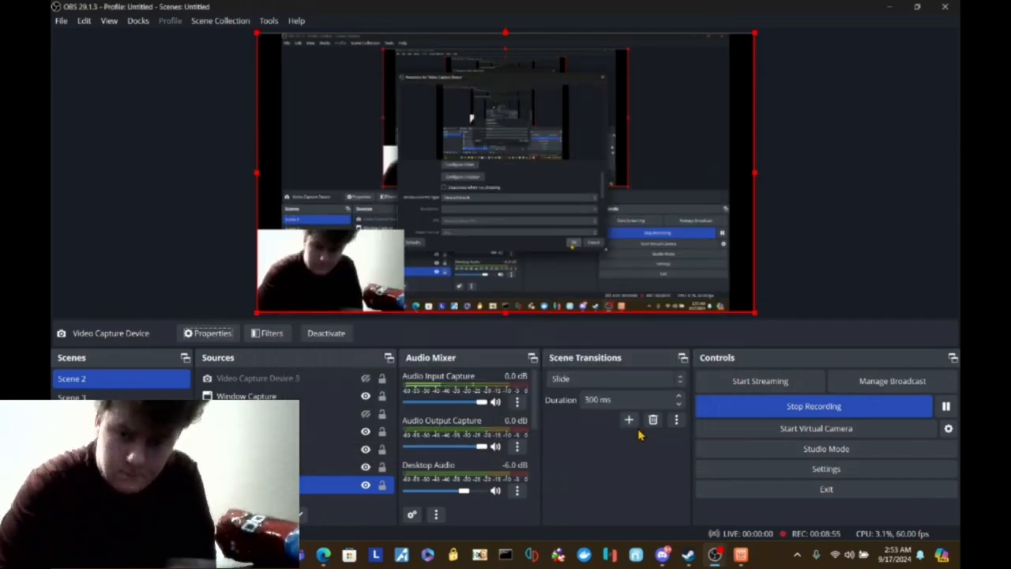